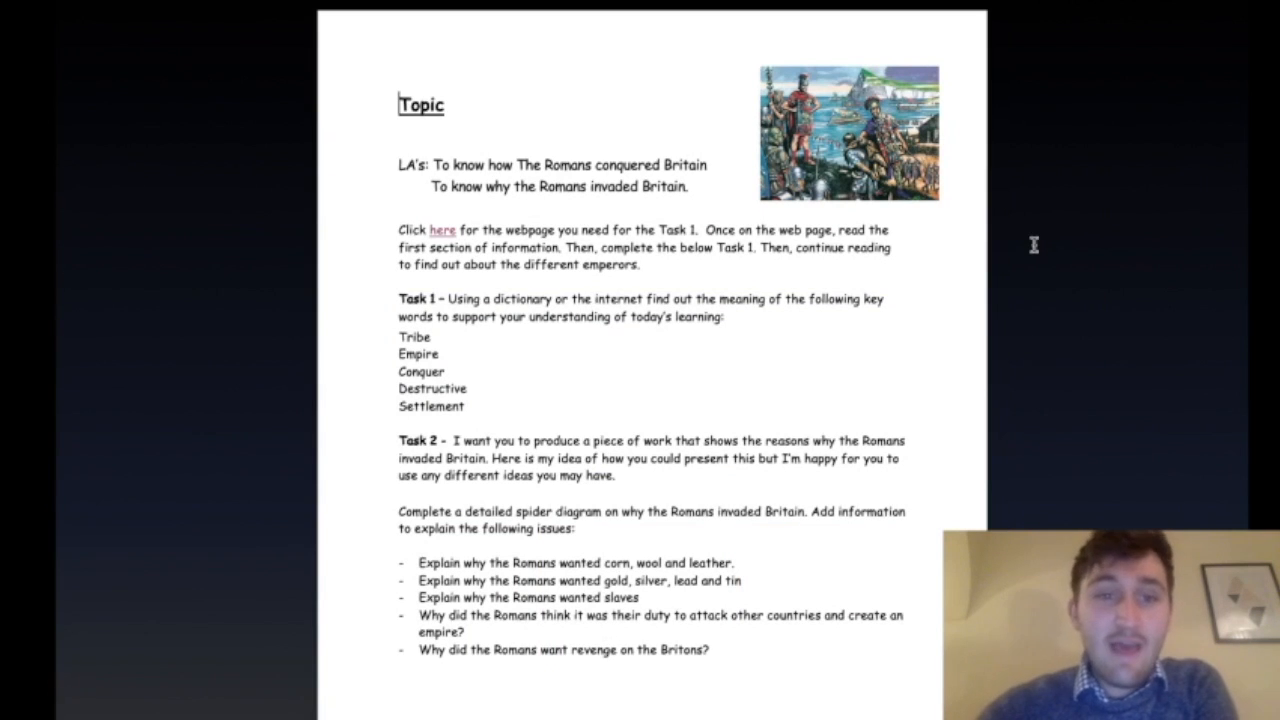
mouse_move(507, 123)
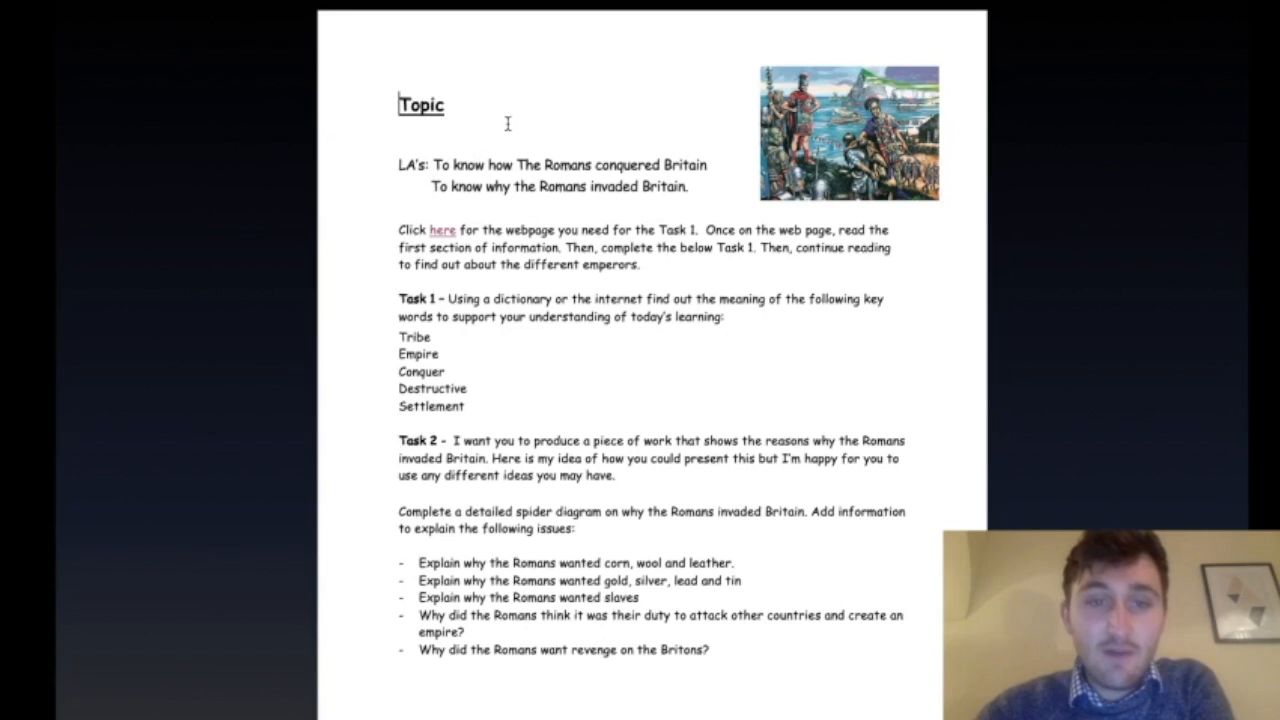
mouse_move(1131, 190)
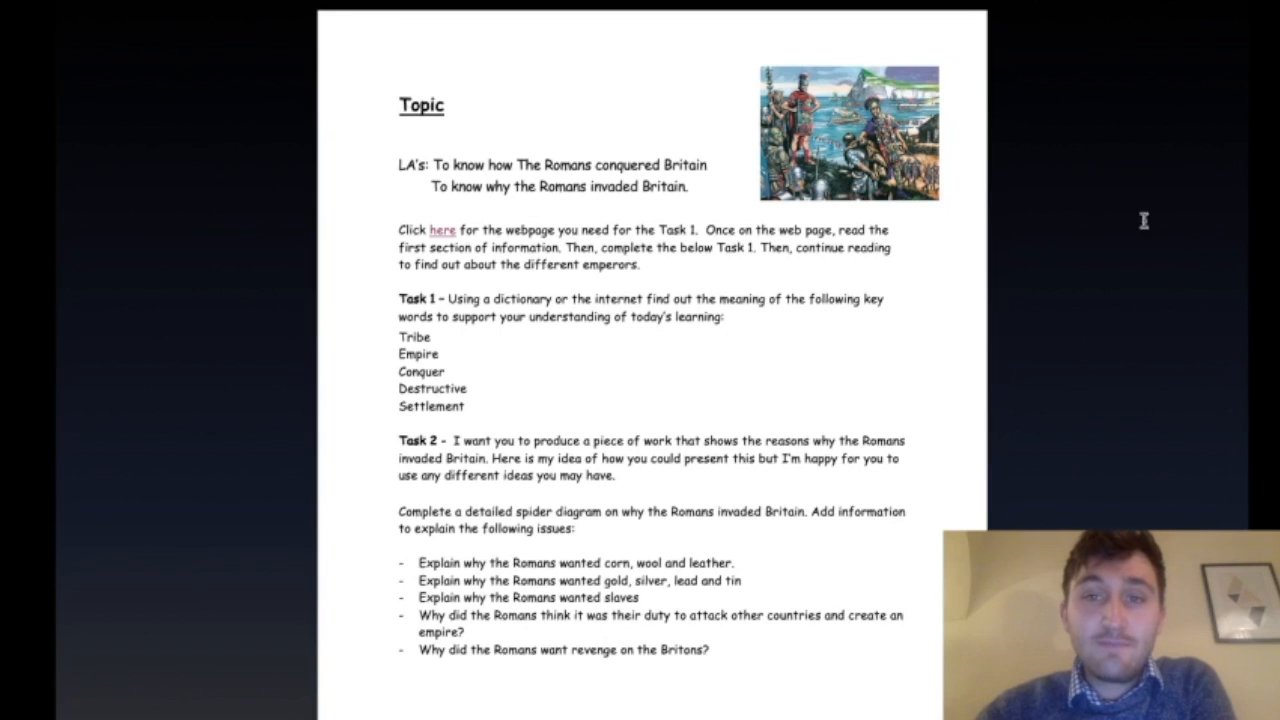
mouse_move(1088, 358)
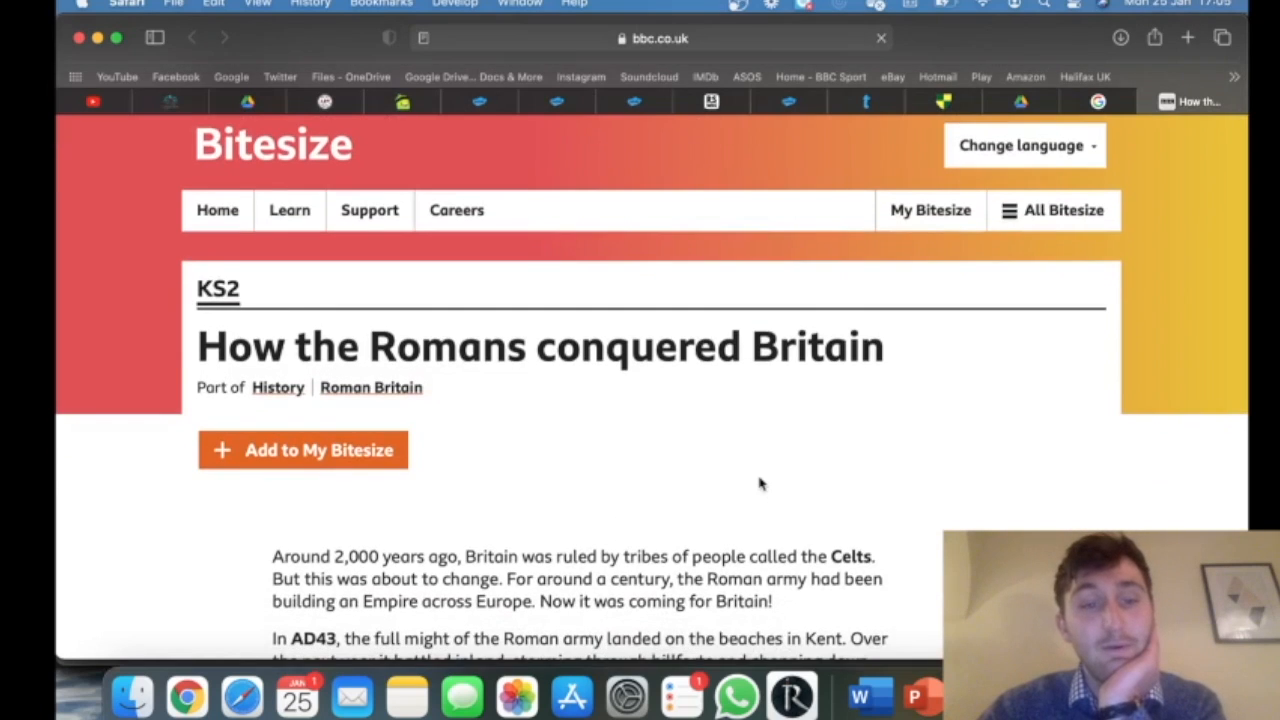
- Scroll the Bitesize 'How the Romans conquered Britain' page down to the Roman emperor images
scroll(down, 3)
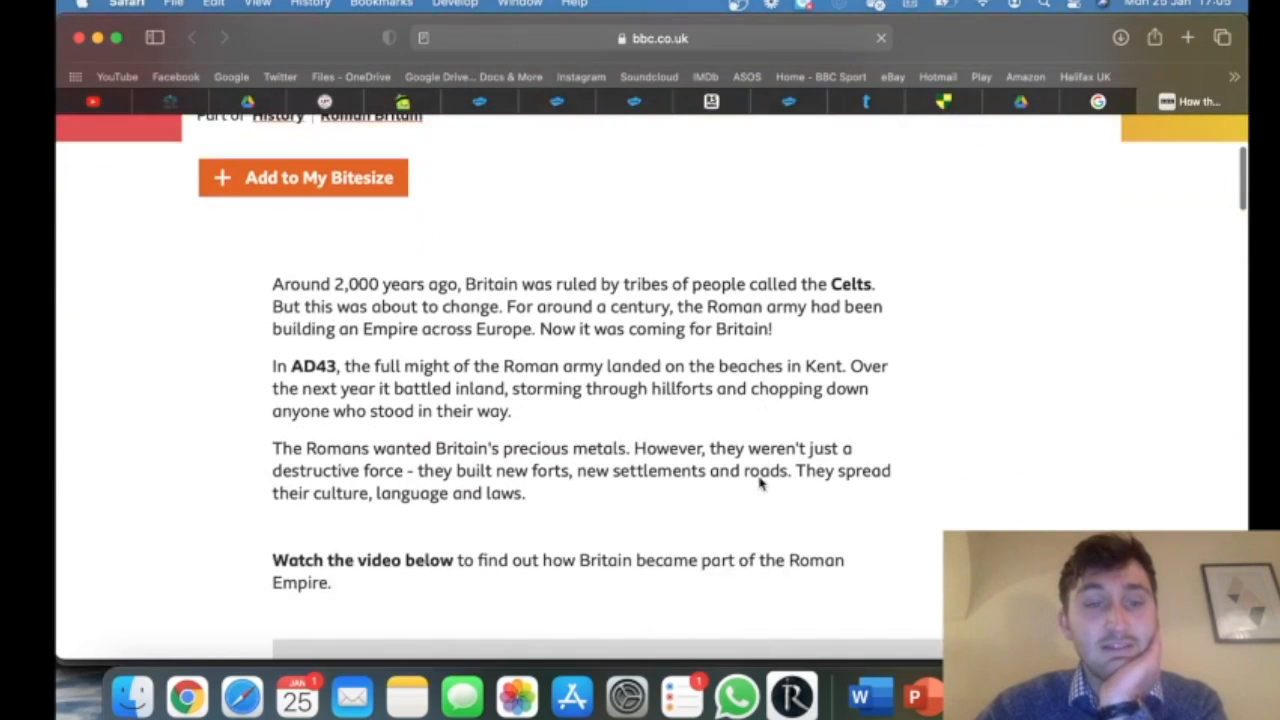
scroll(down, 3)
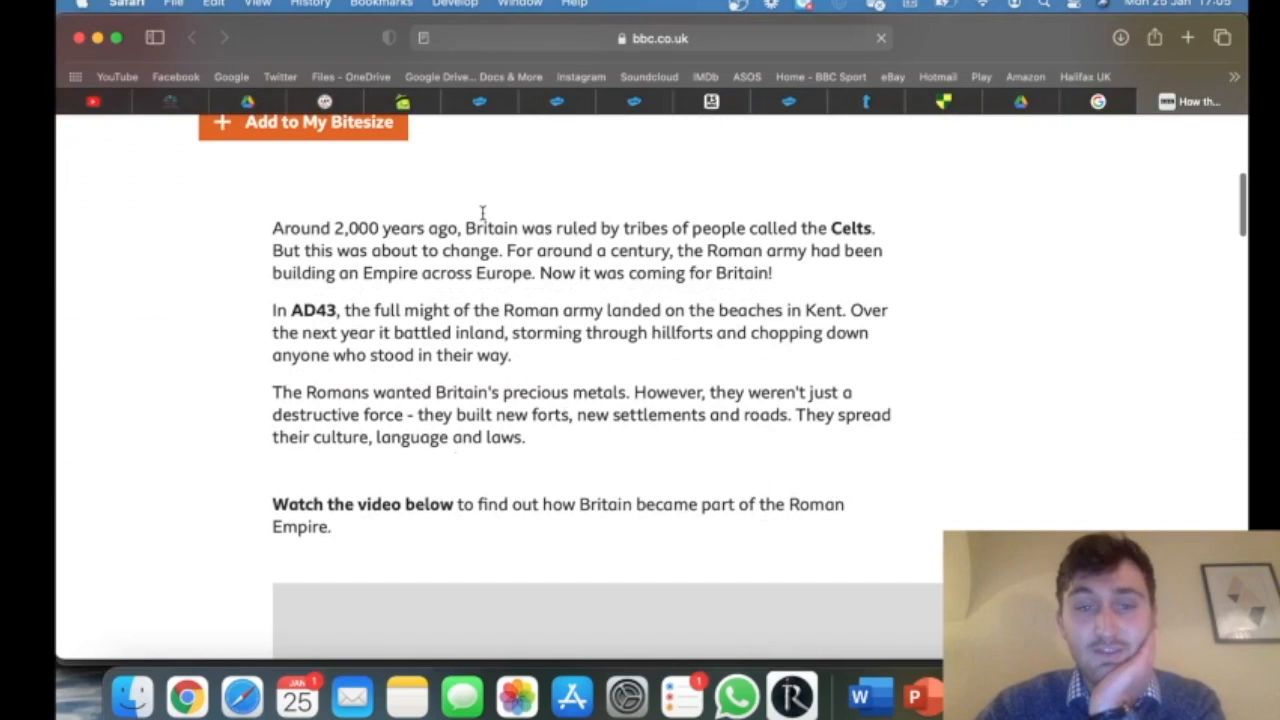
scroll(down, 3)
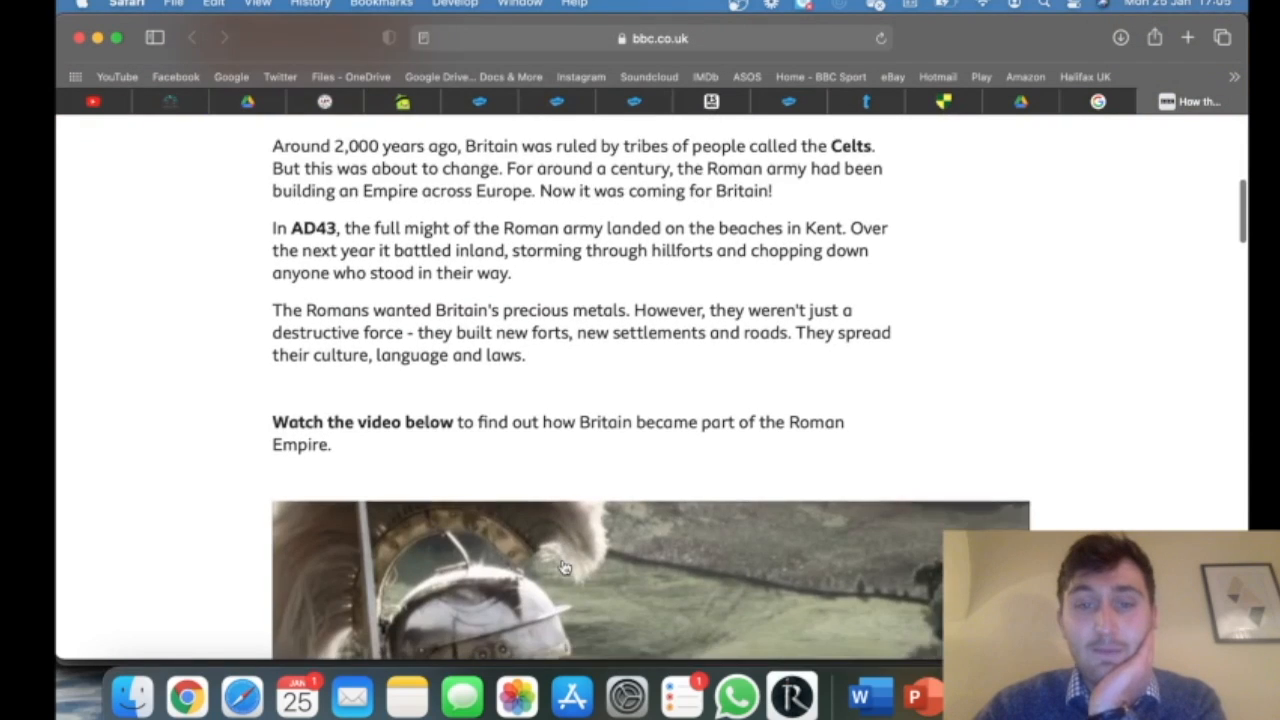
scroll(down, 3)
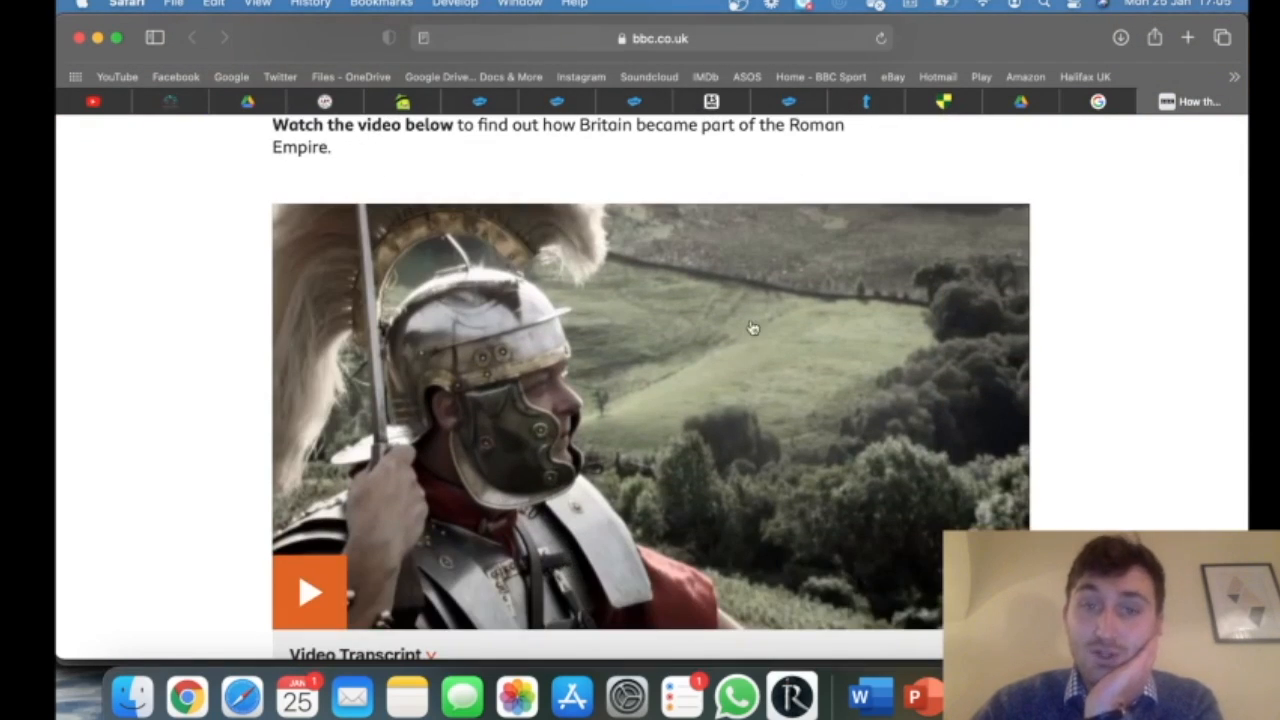
scroll(down, 3)
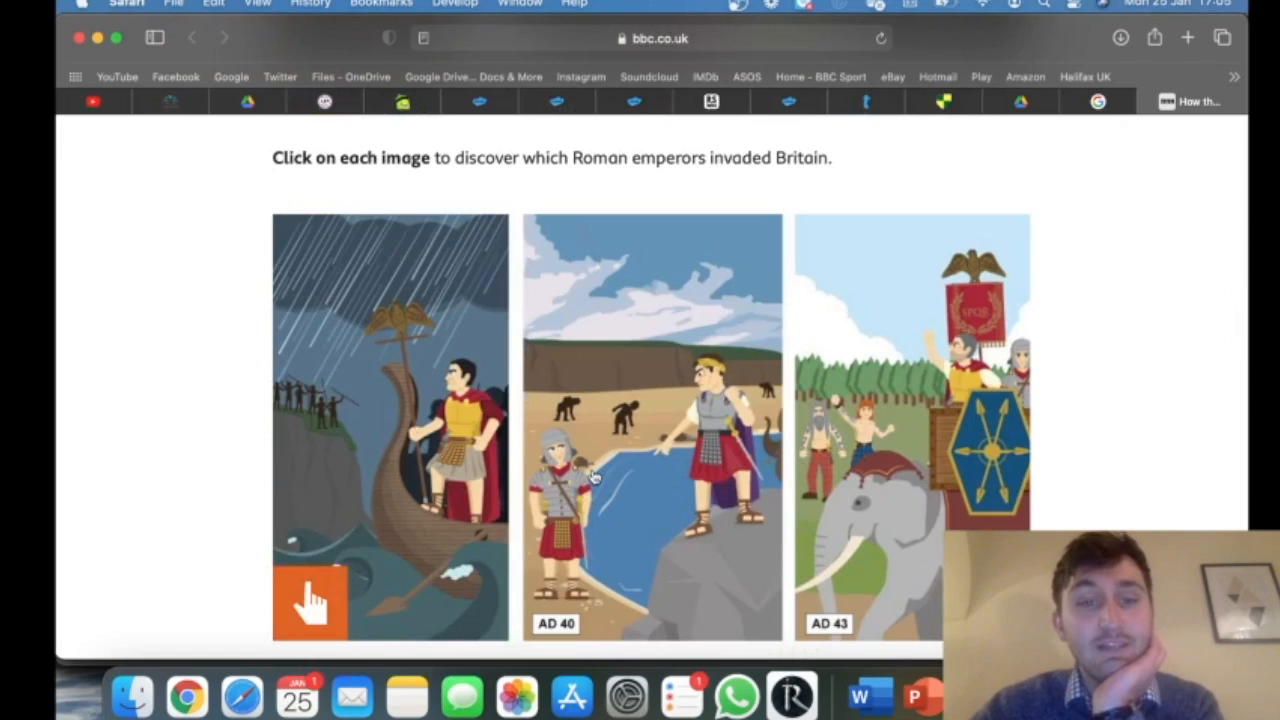
mouse_move(374, 453)
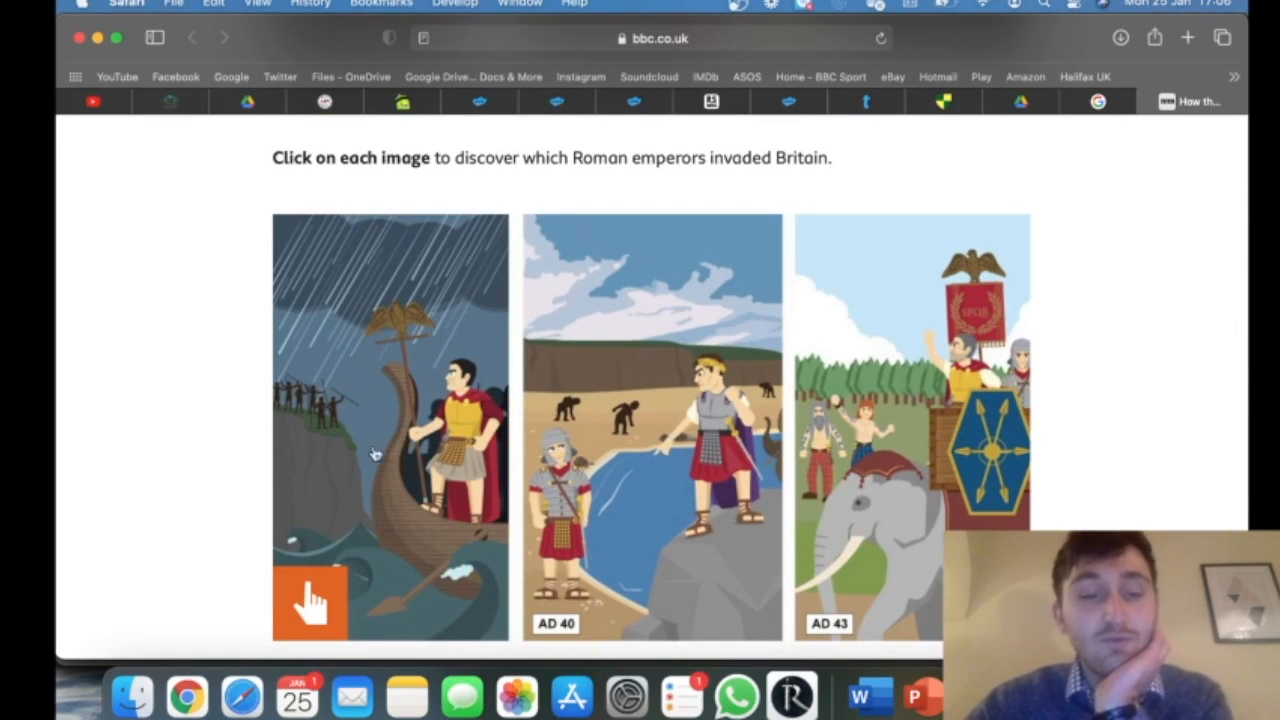
mouse_move(1117, 413)
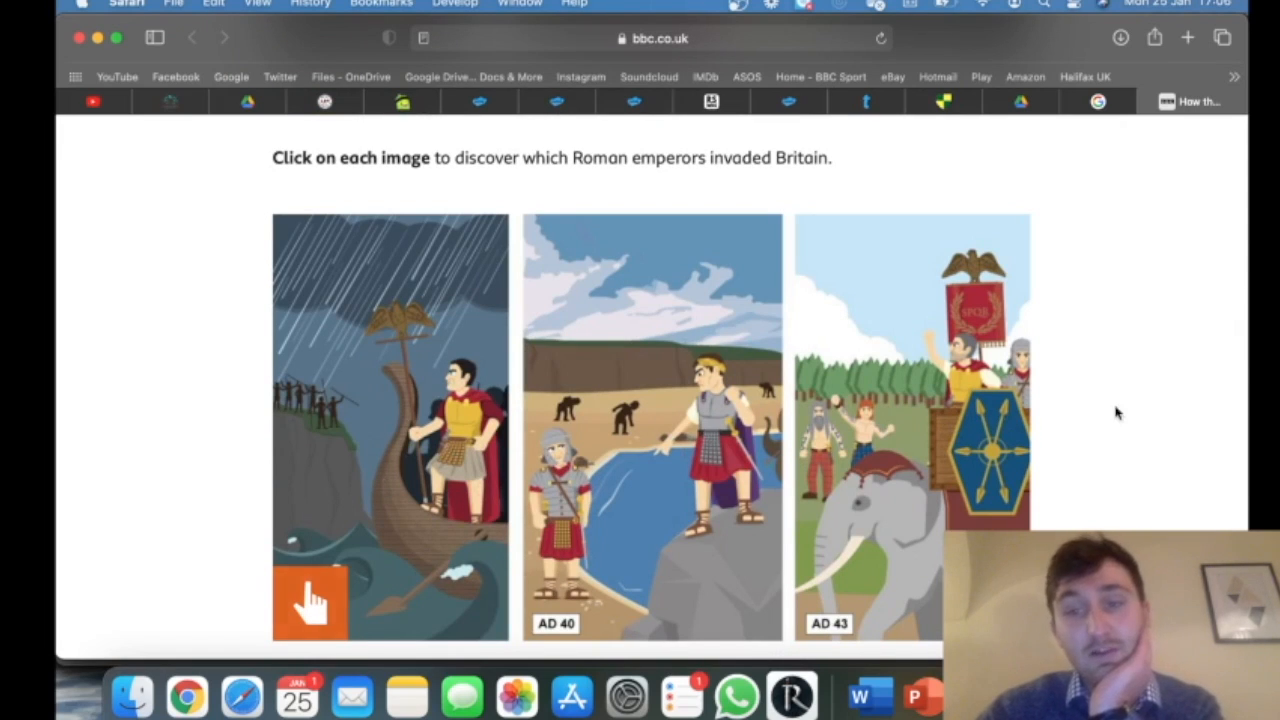
mouse_move(405, 450)
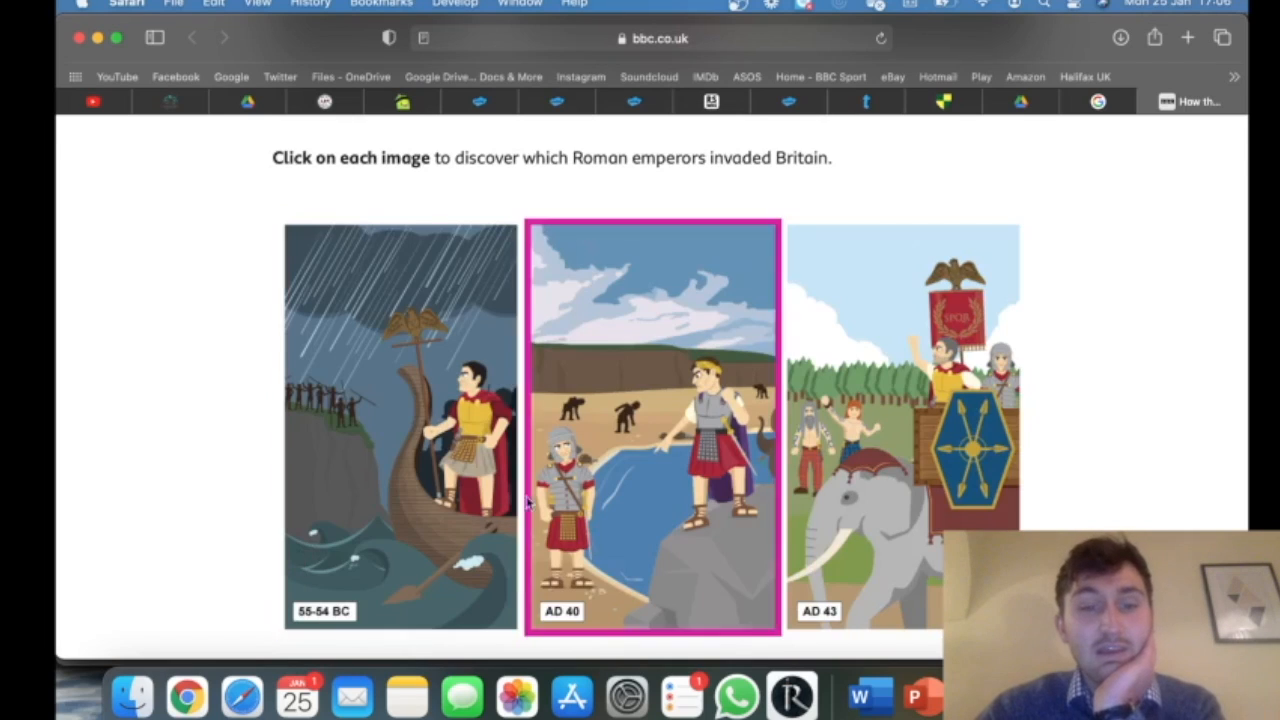
click(400, 420)
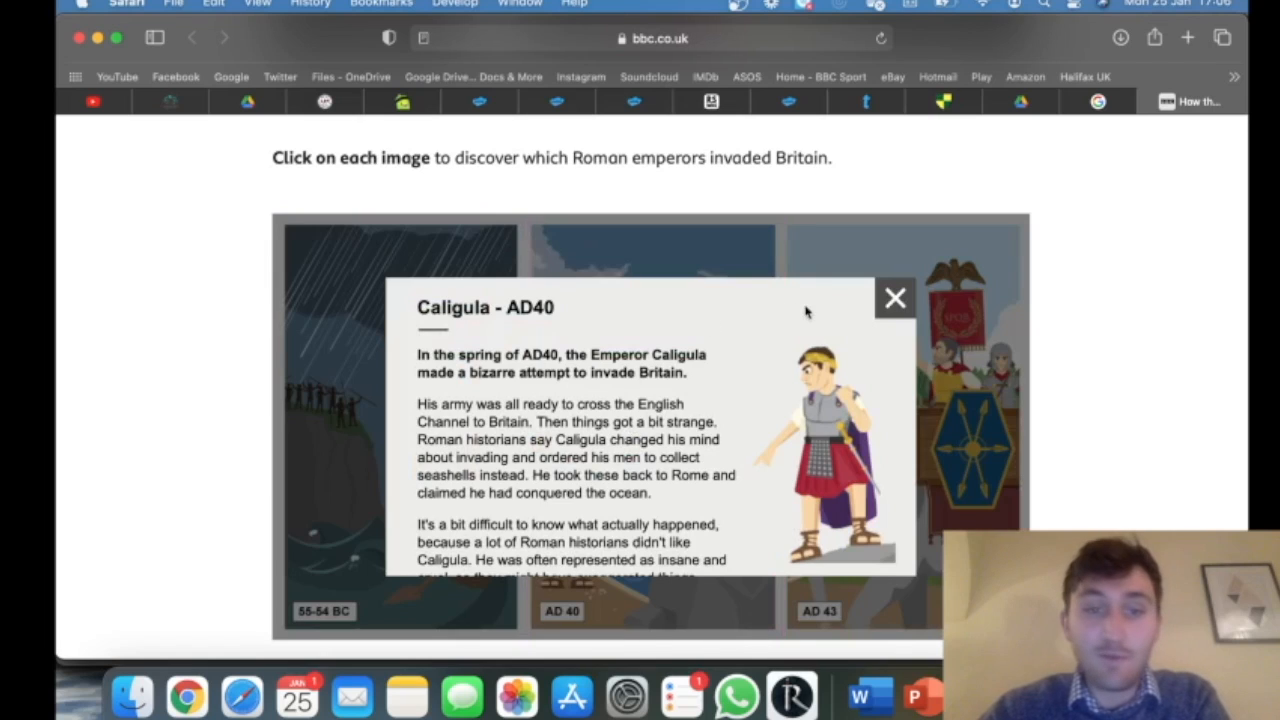
scroll(down, 3)
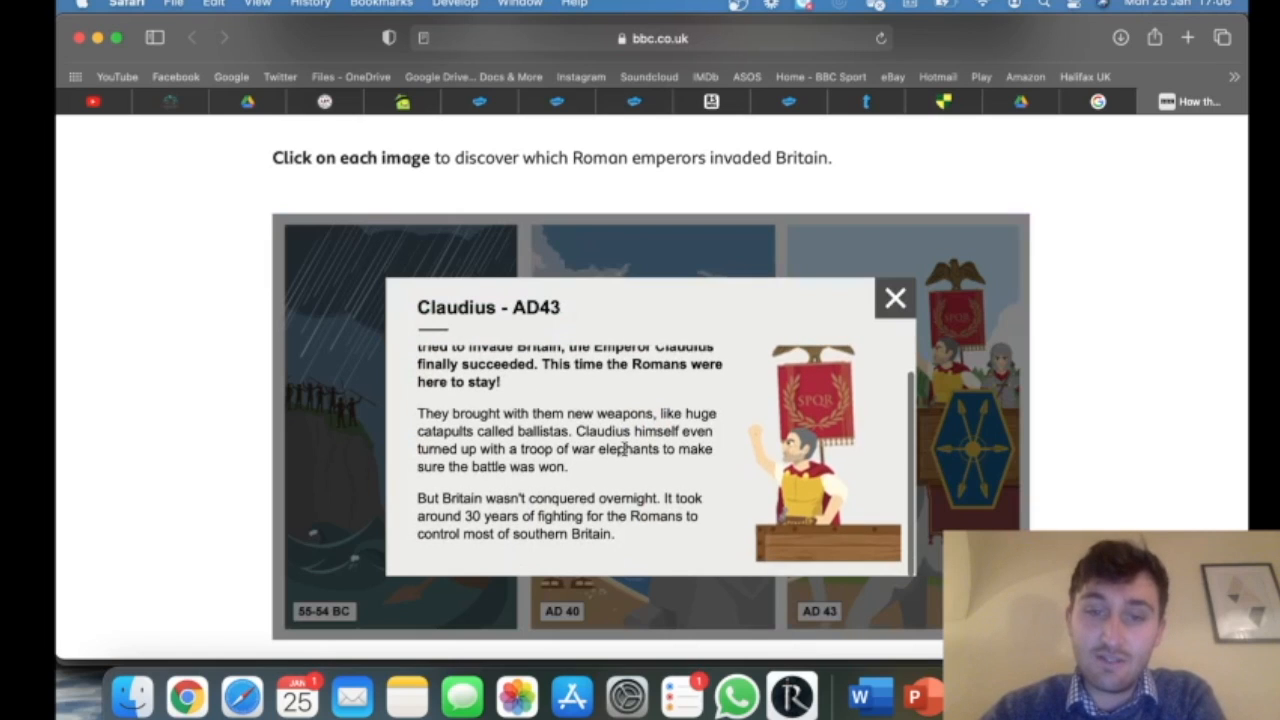
click(894, 298)
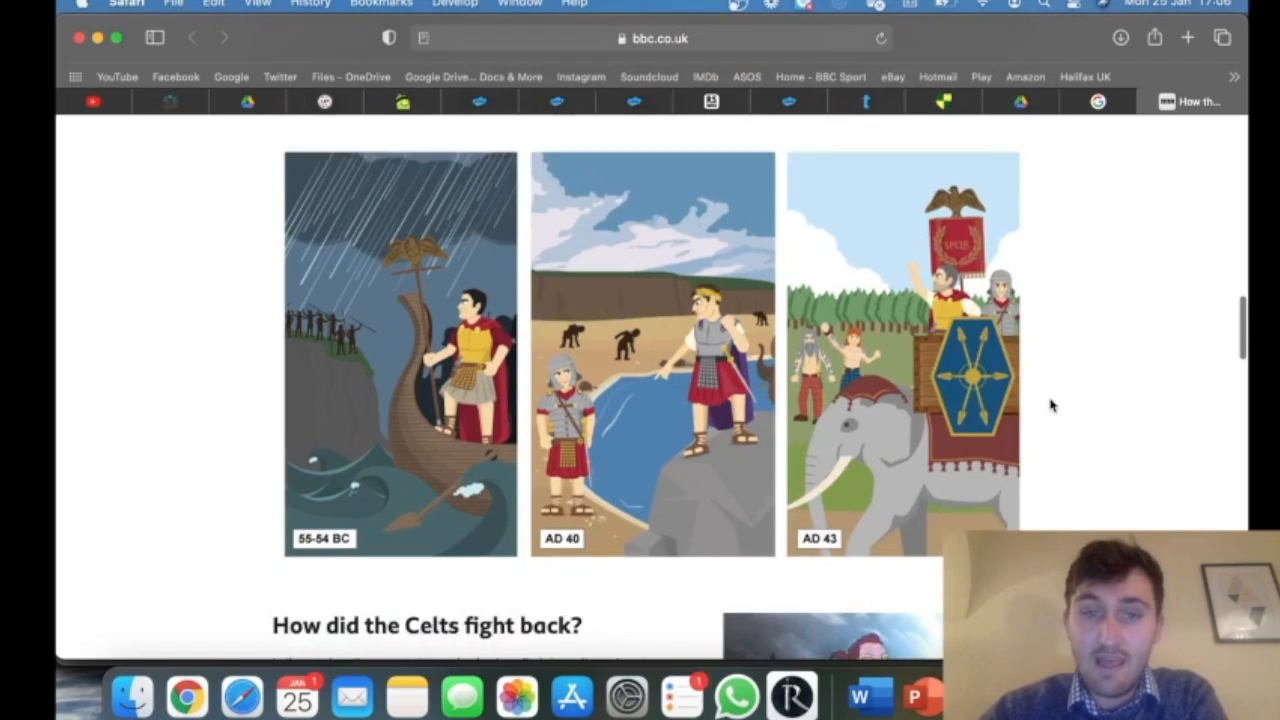
scroll(down, 3)
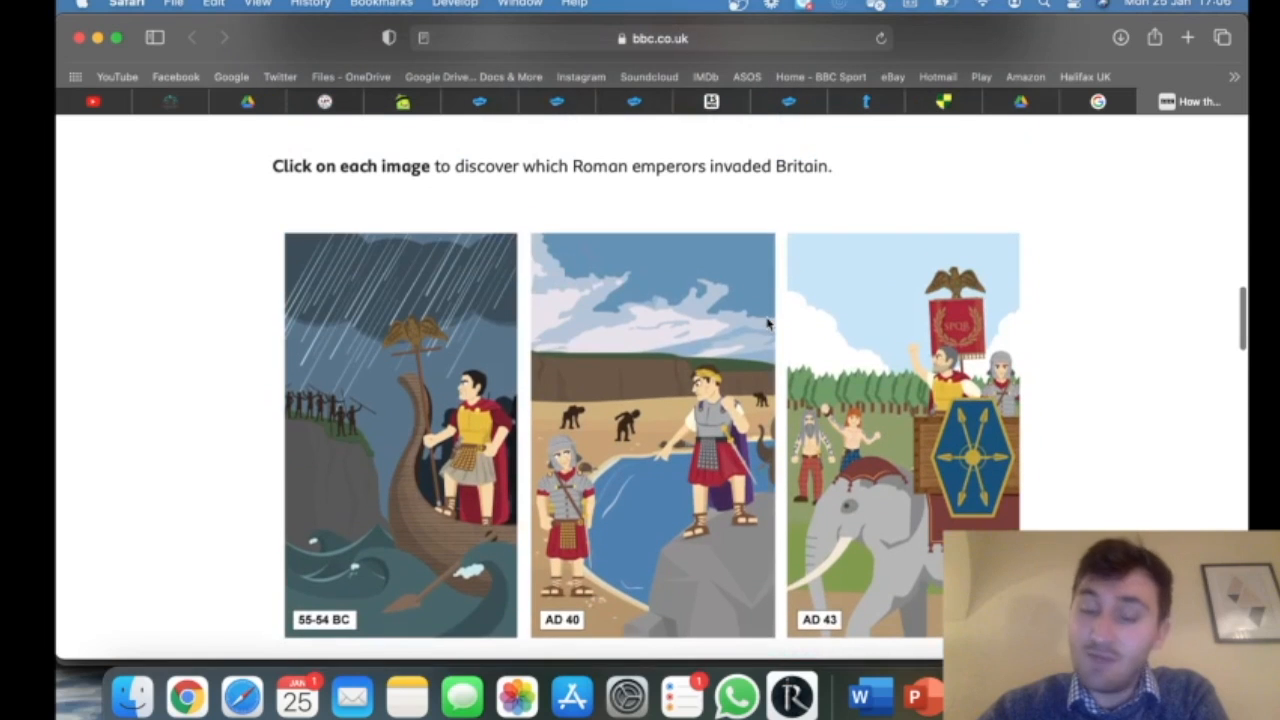
click(400, 430)
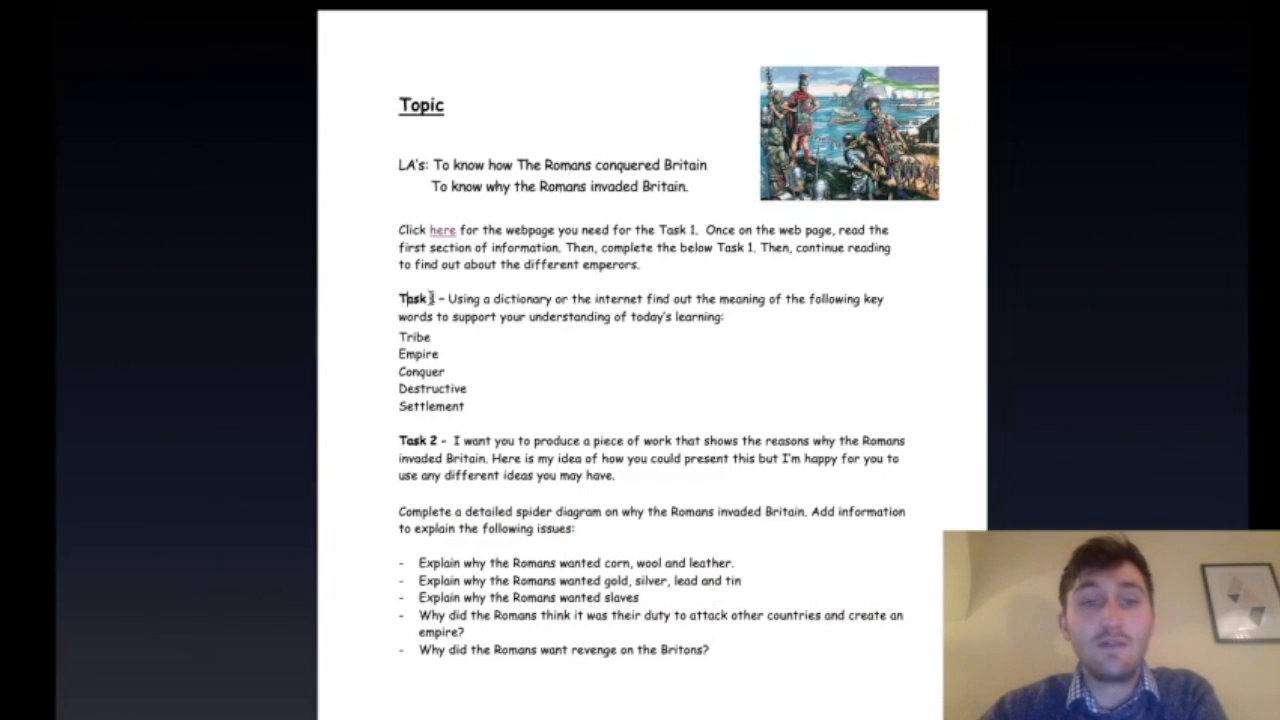
- Bring the Google search page into view in Safari
drag(446, 298, 627, 298)
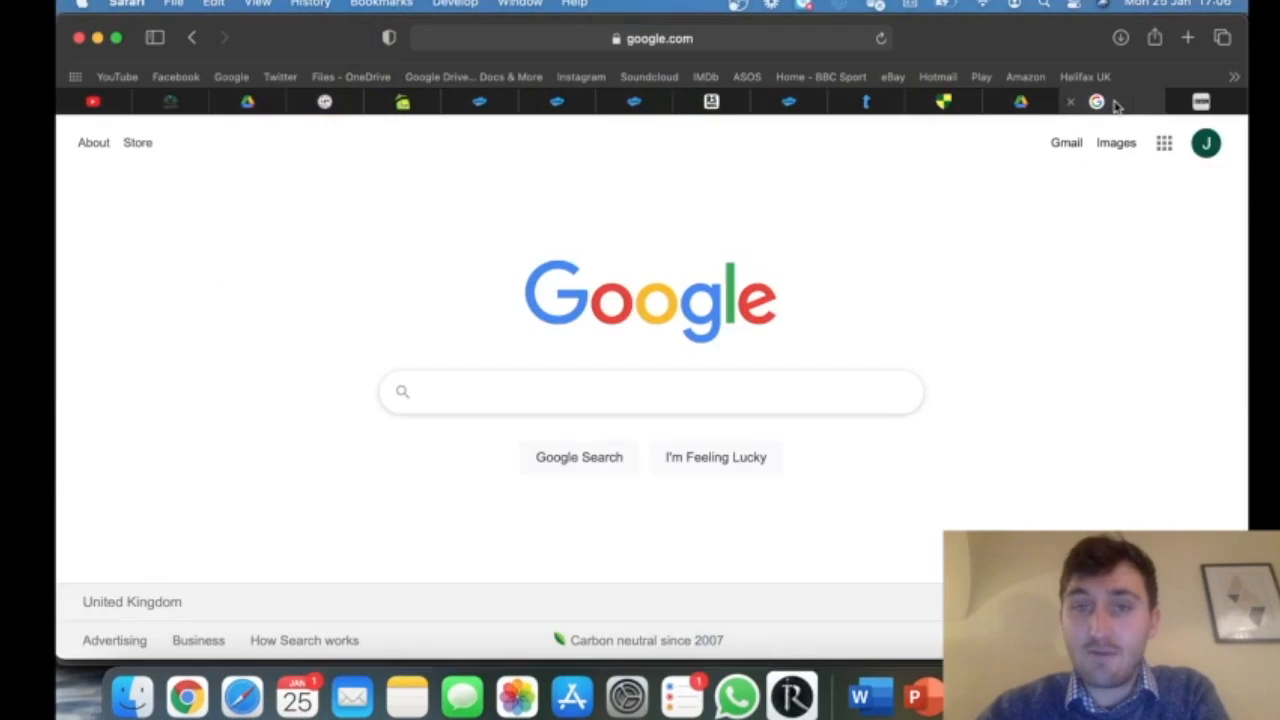
- Search Google for 'define tribe' and scroll through the definition results
click(650, 391)
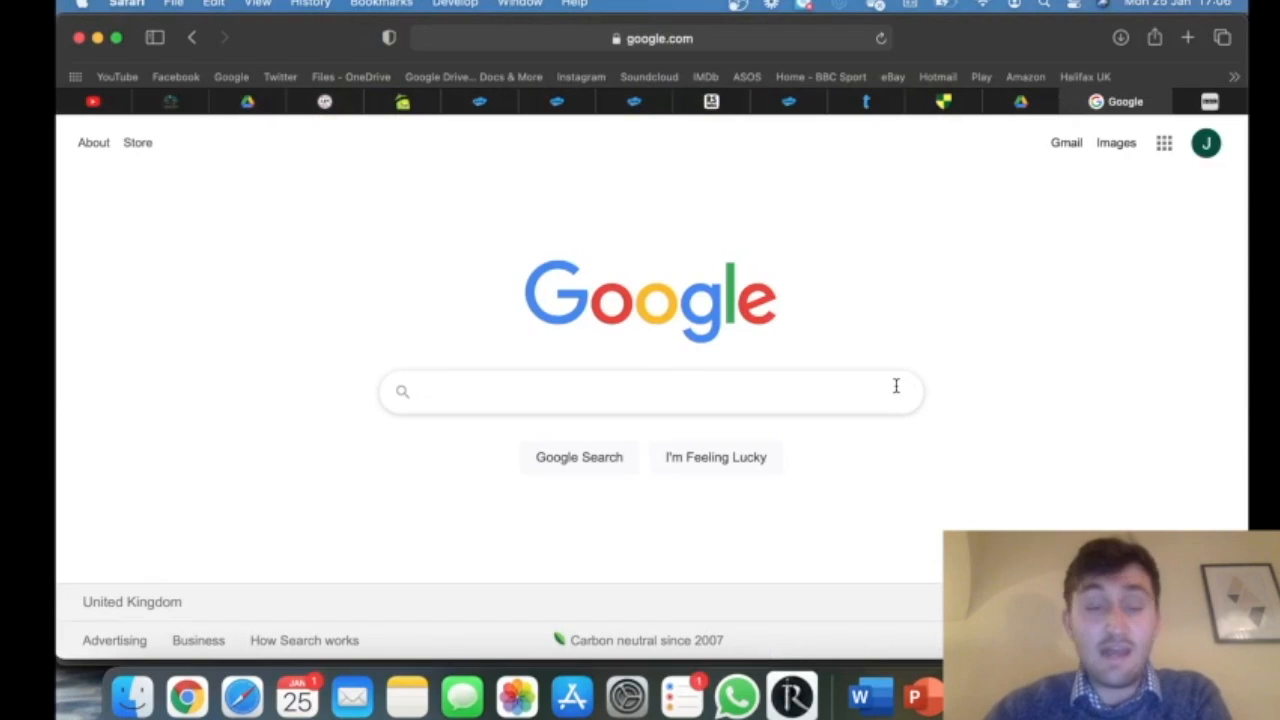
mouse_move(896, 387)
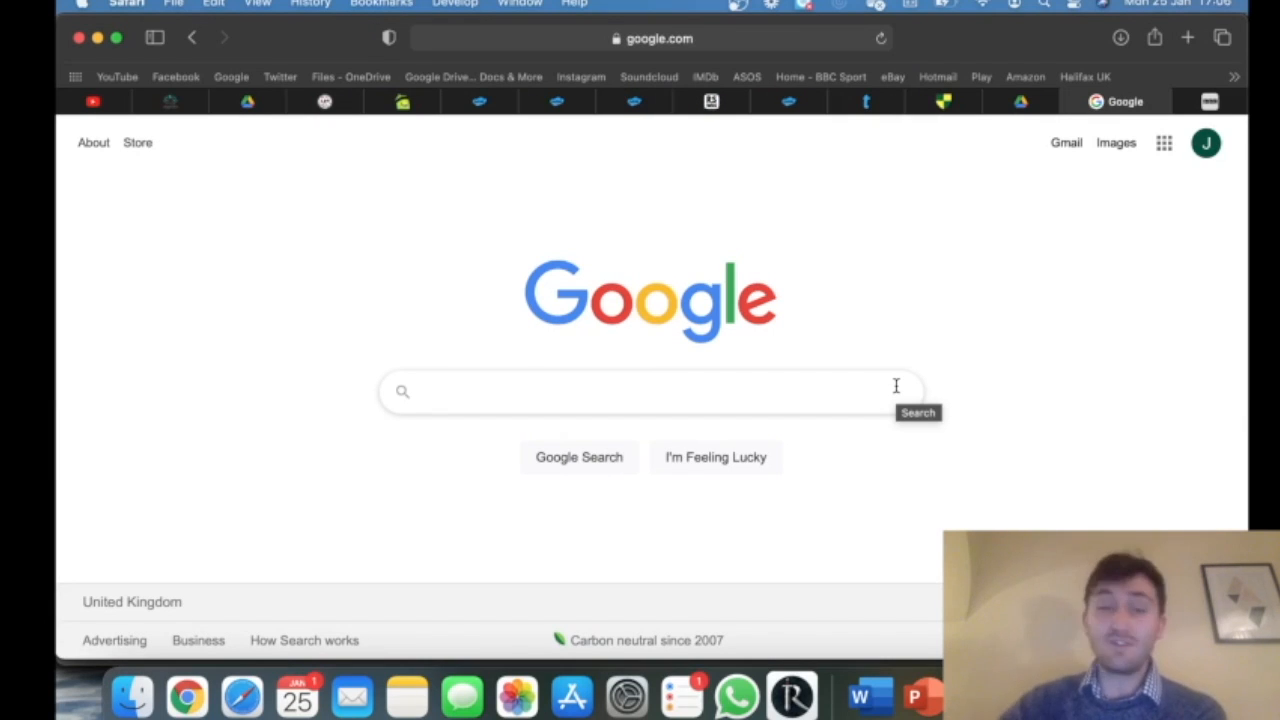
click(650, 391)
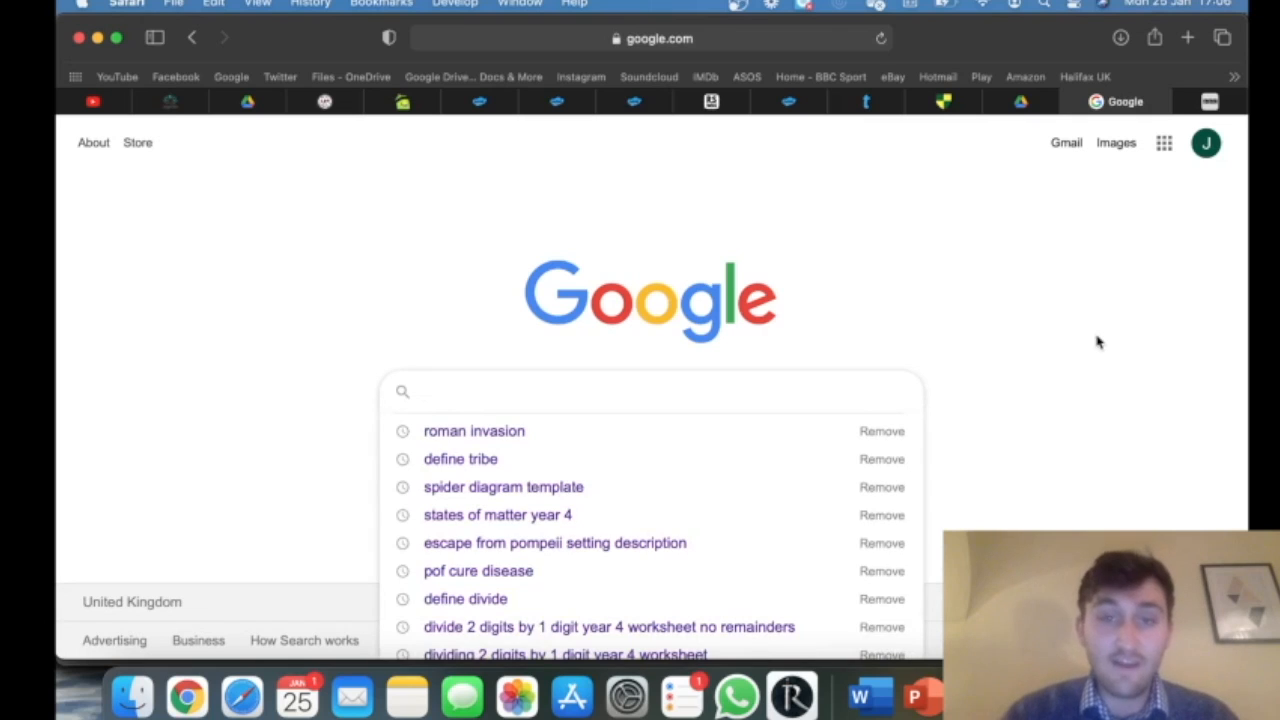
text(define)
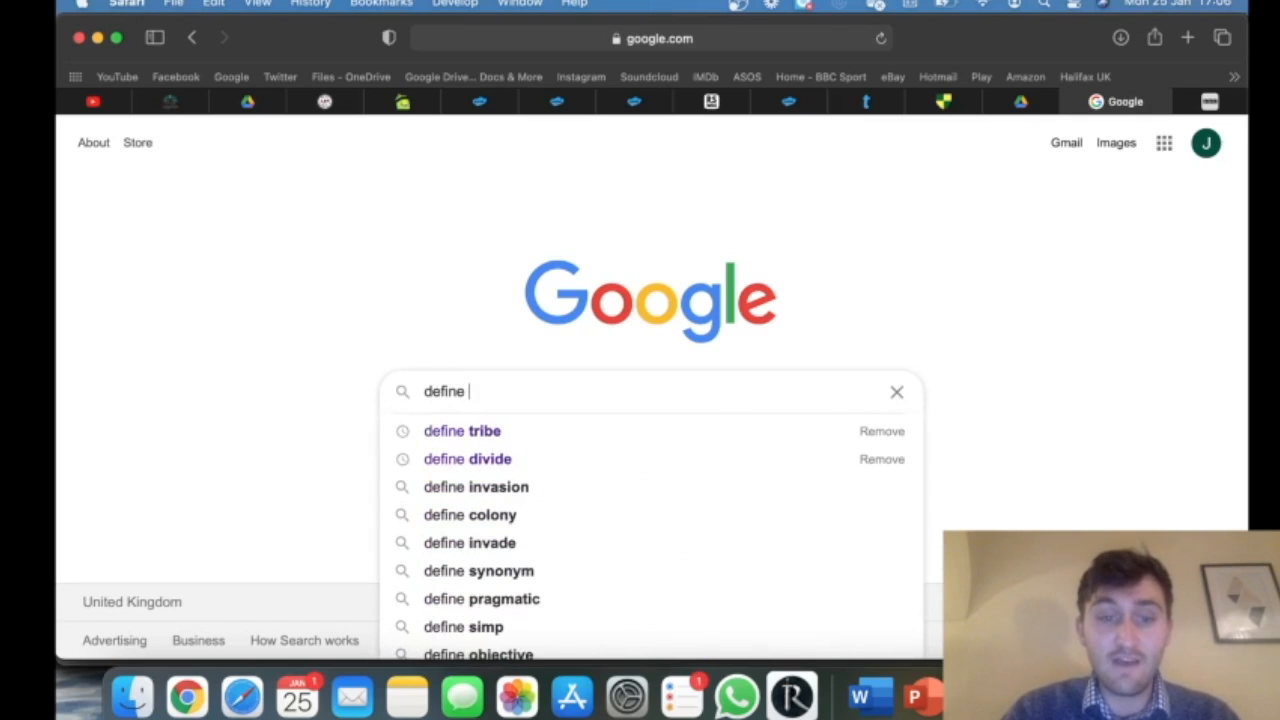
text(tribe)
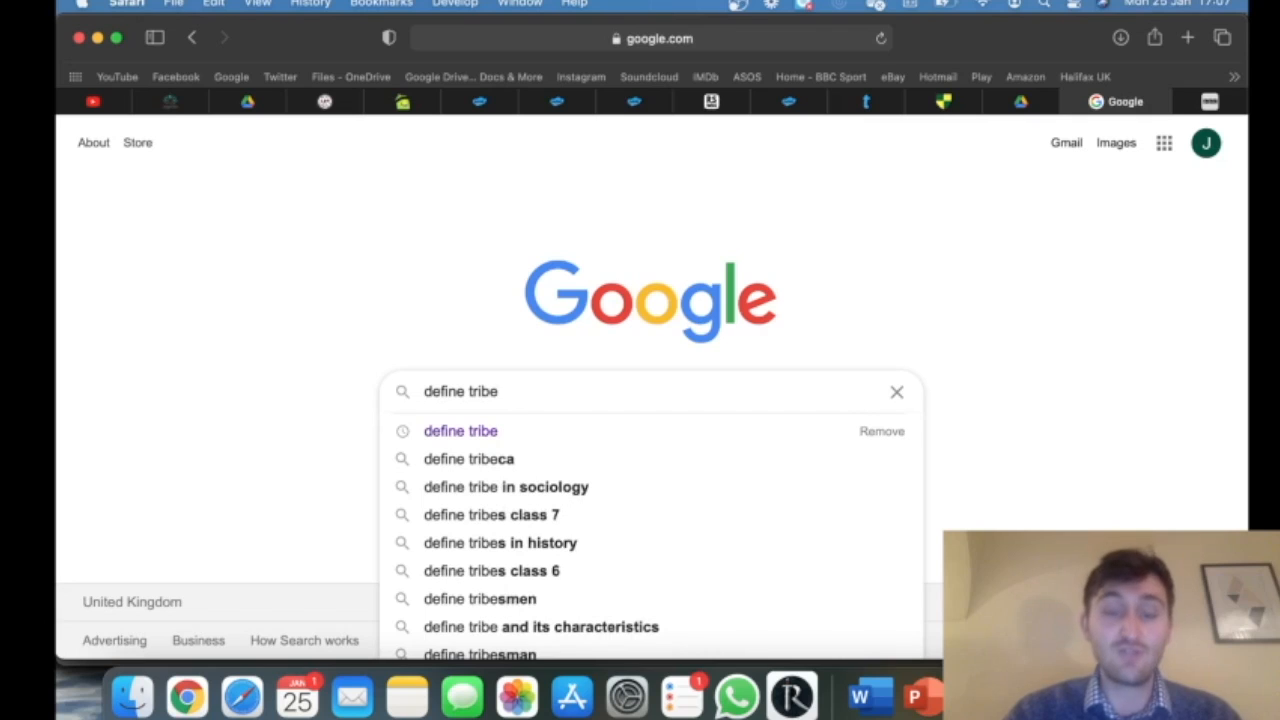
click(460, 431)
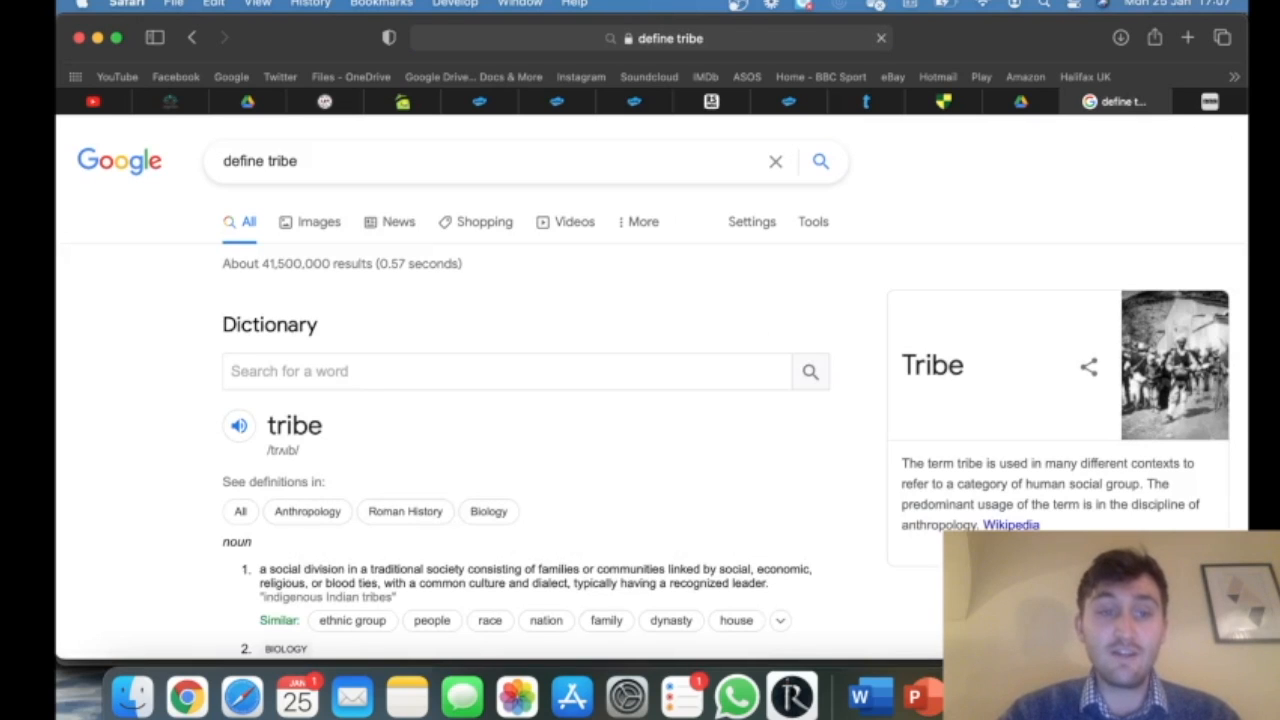
scroll(down, 3)
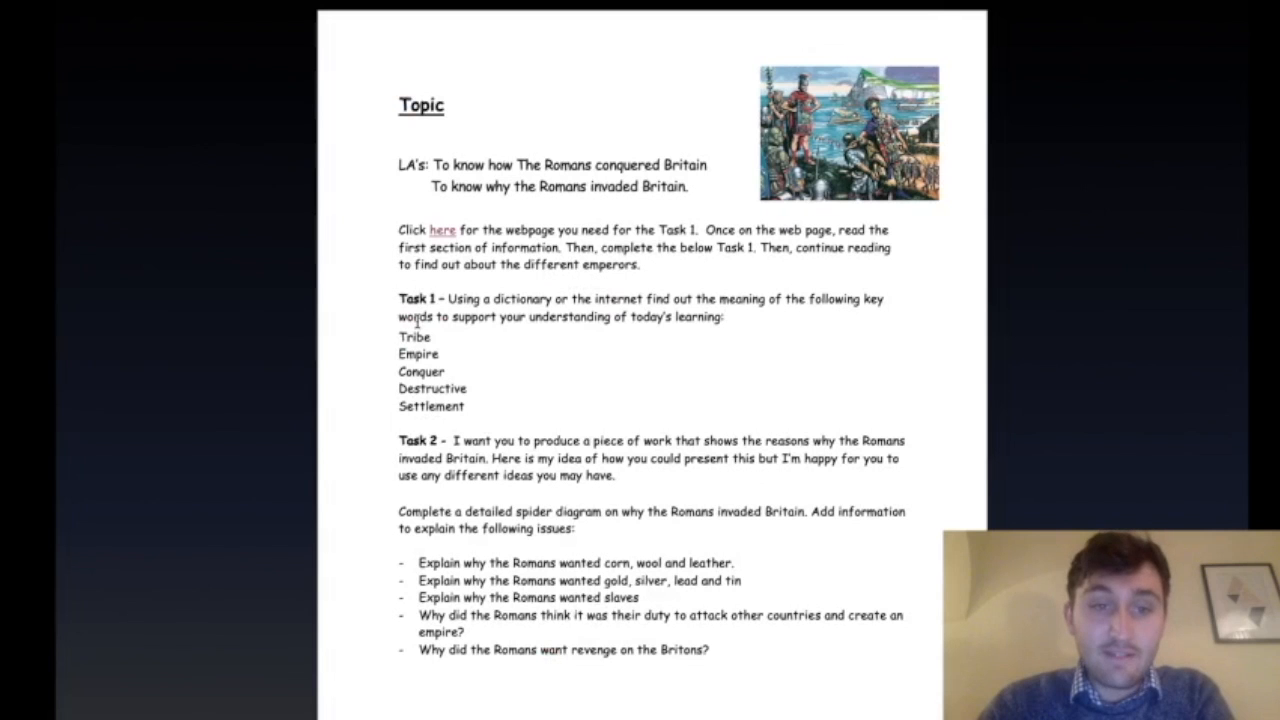
double_click(421, 371)
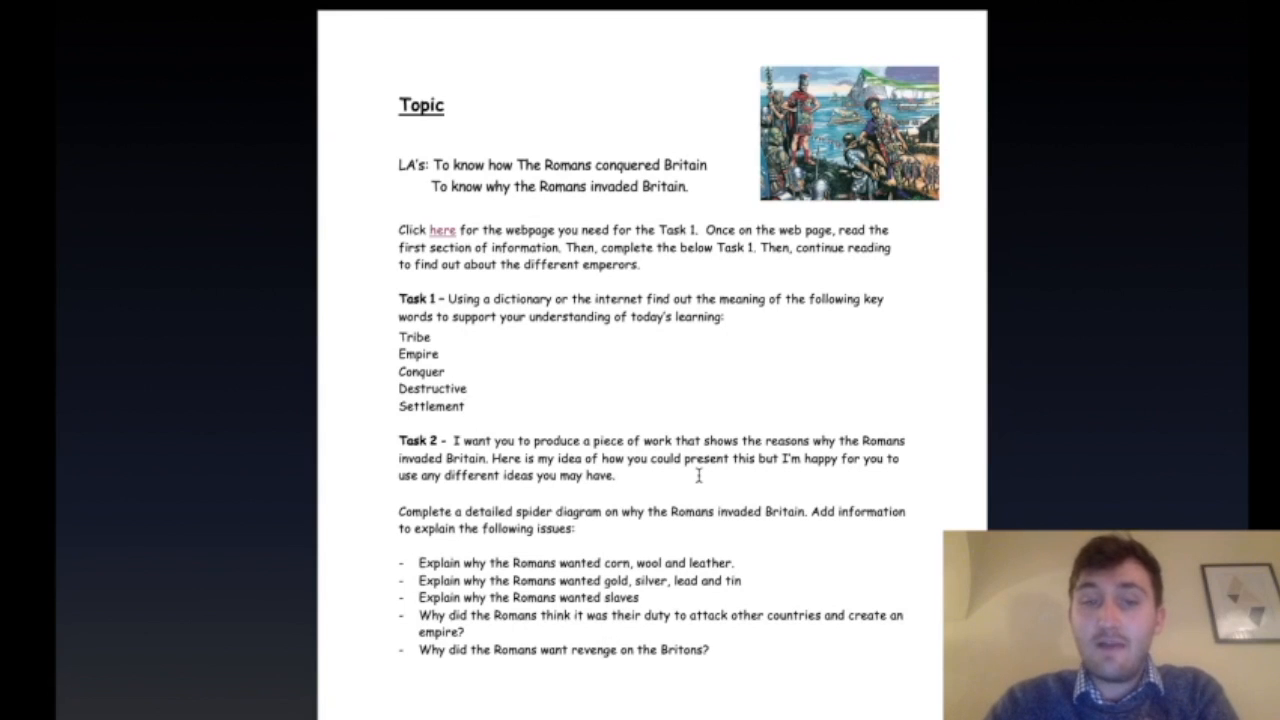
click(463, 406)
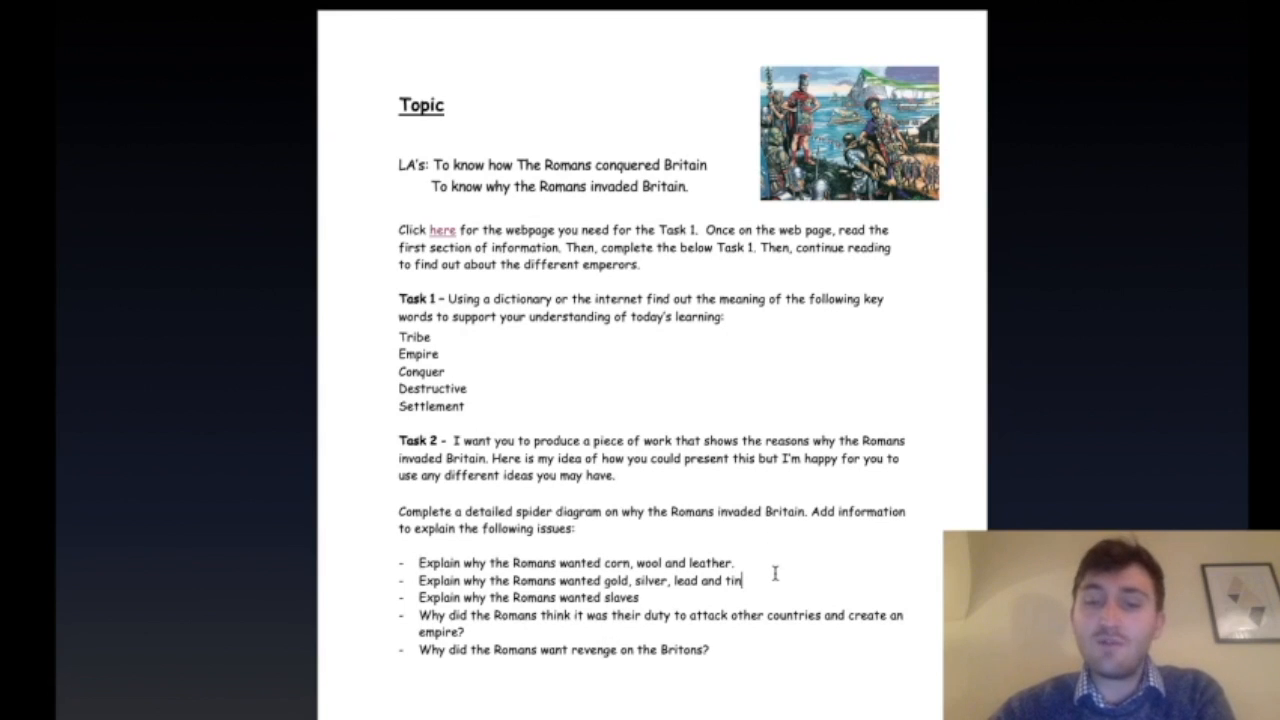
mouse_move(715, 604)
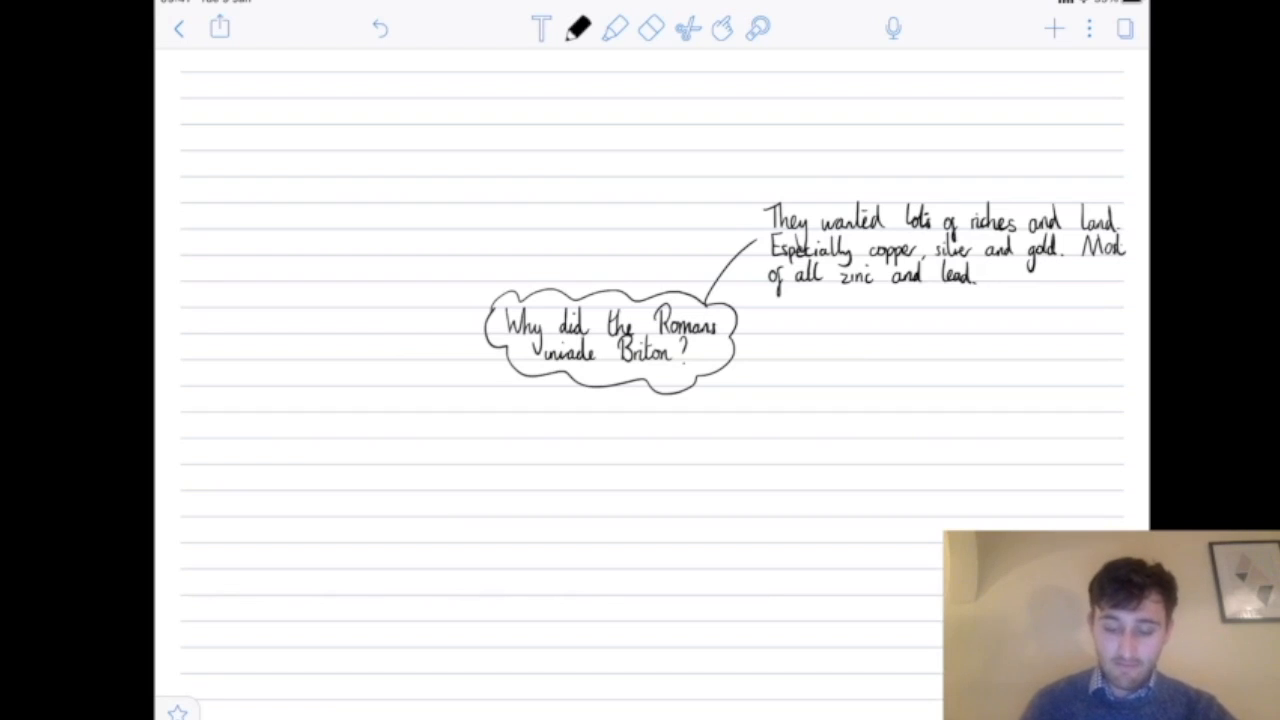
click(758, 28)
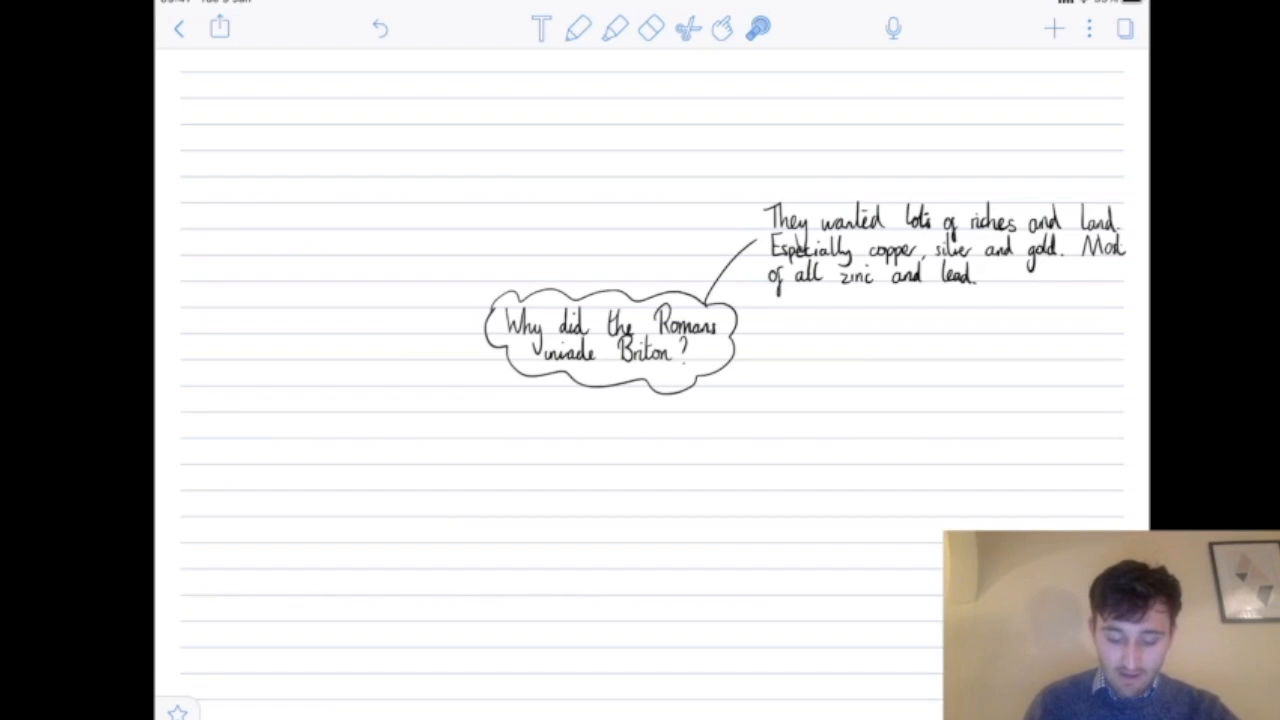
drag(600, 385, 740, 348)
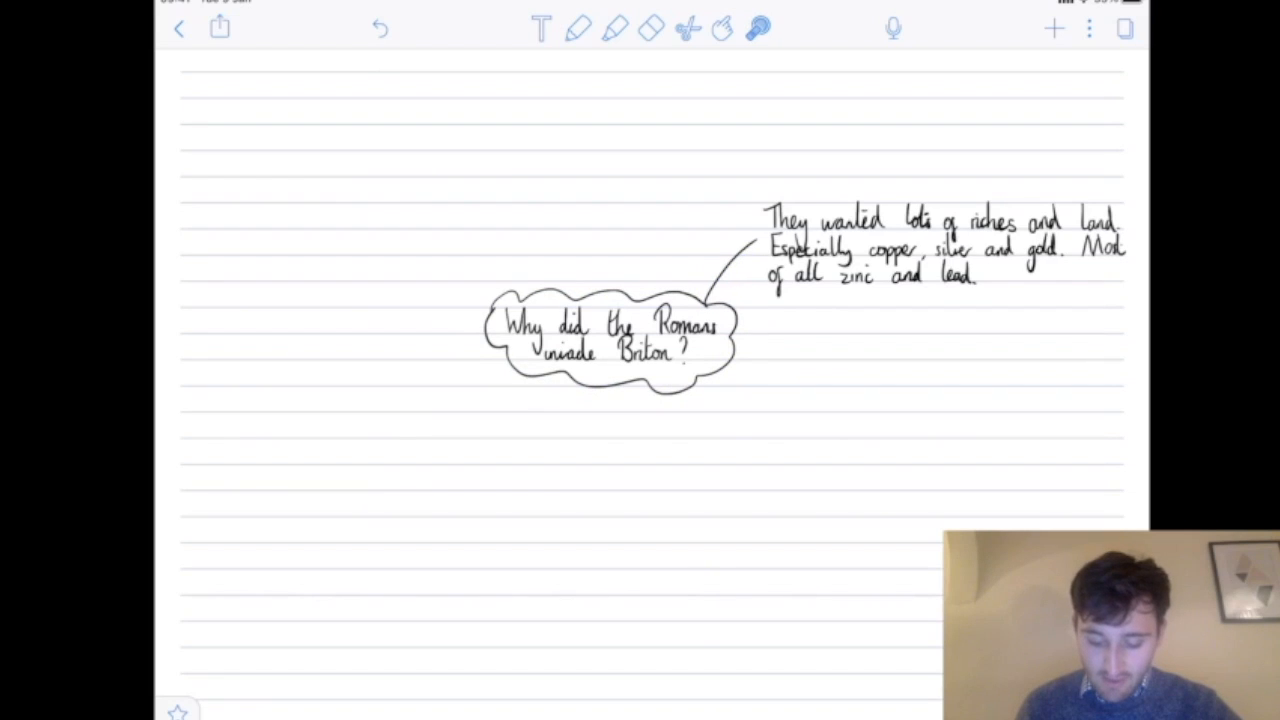
drag(772, 238, 875, 238)
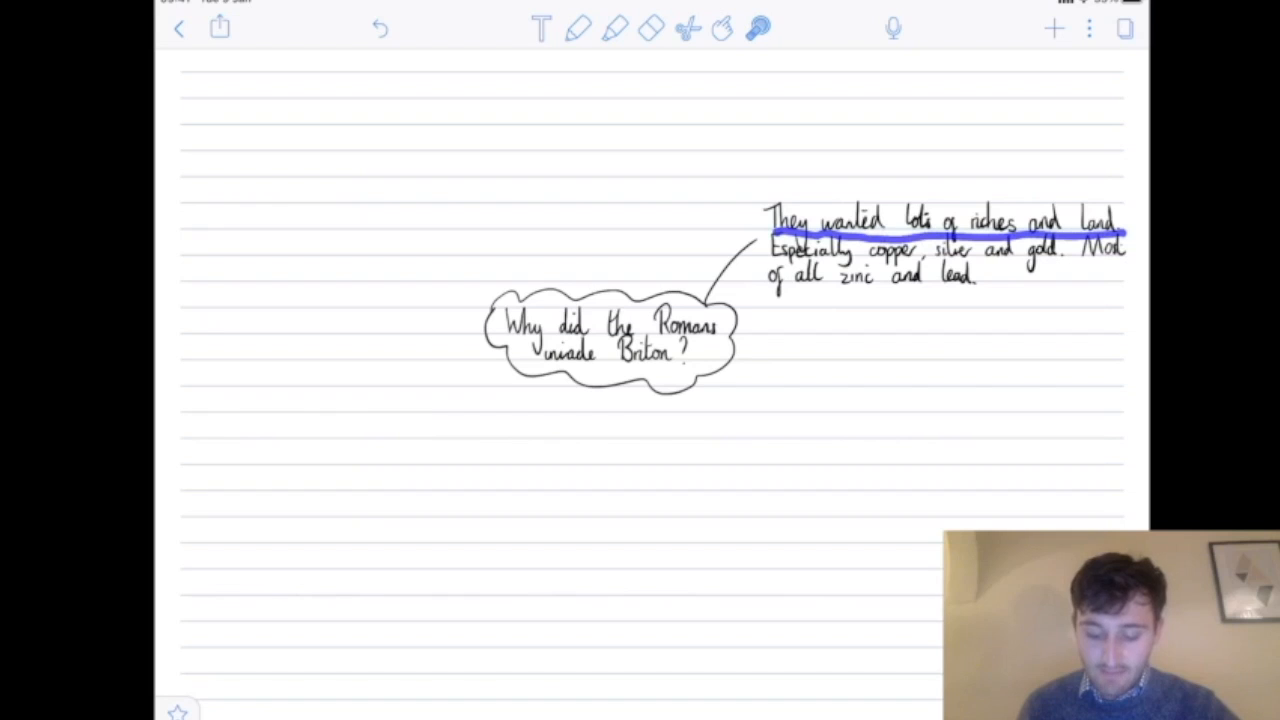
drag(770, 261, 1040, 261)
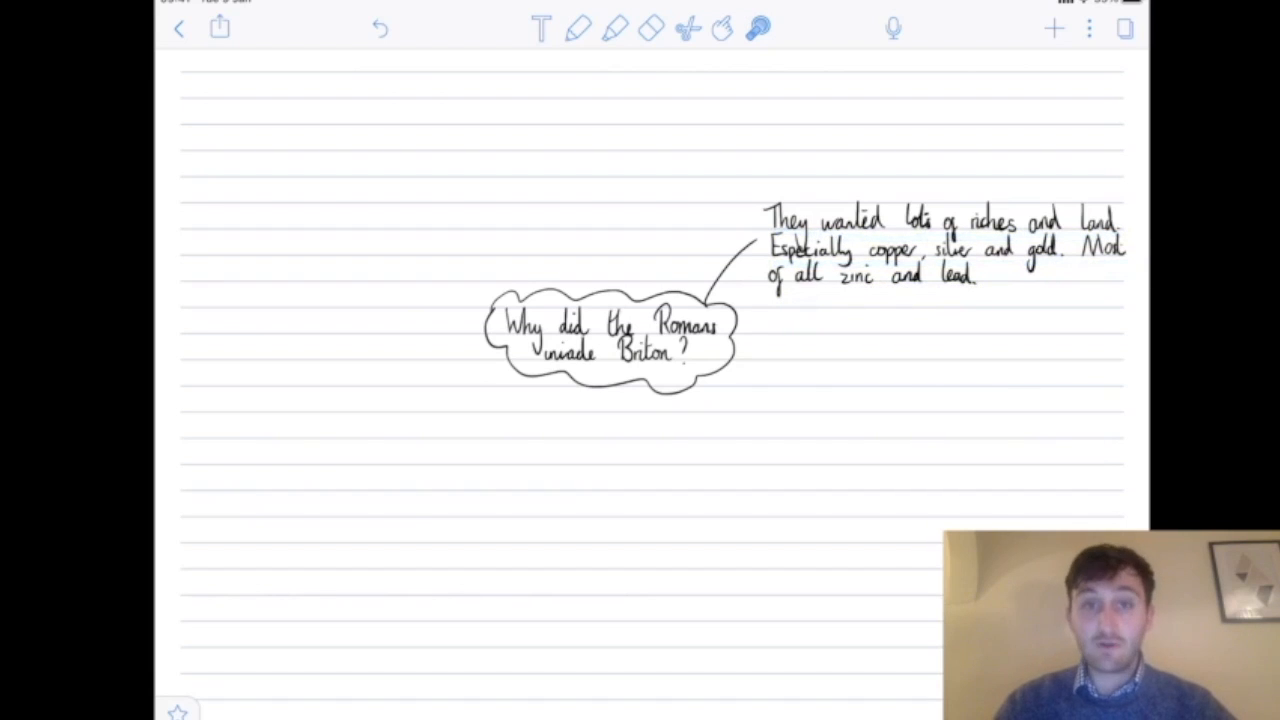
- Switch to black ink and draw a branch line beyond the word 'Slaves'
click(580, 28)
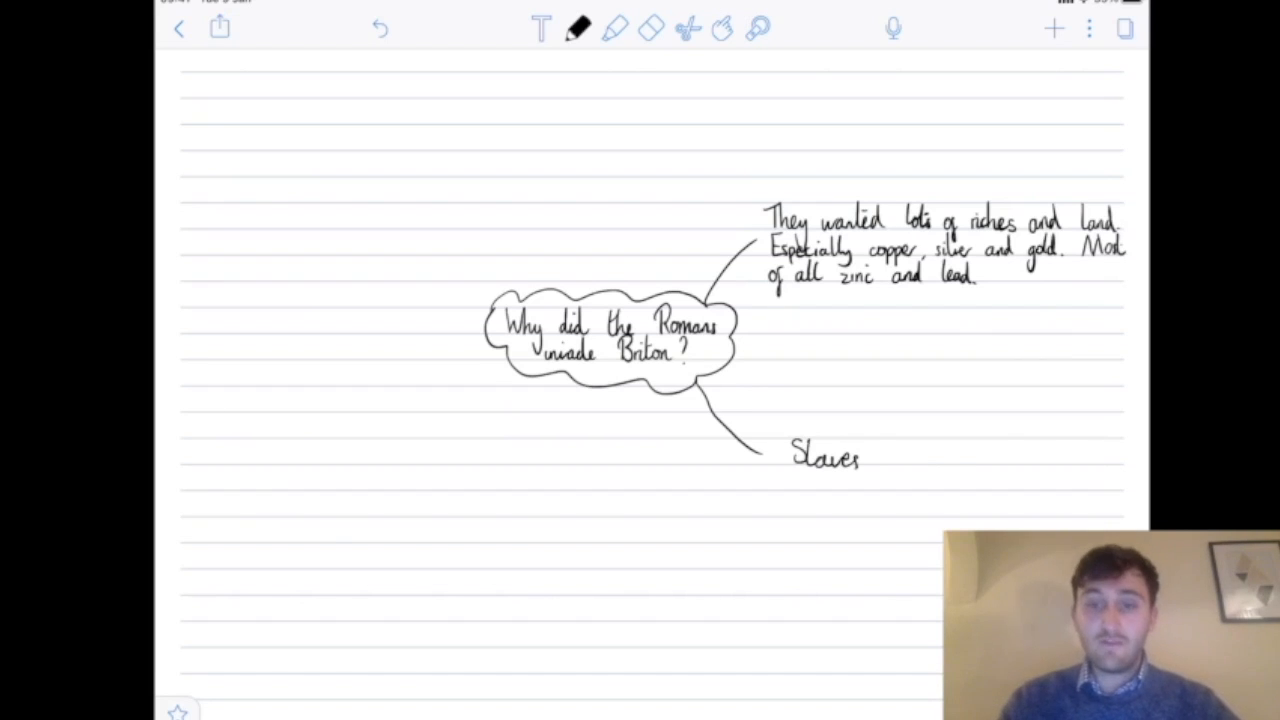
drag(890, 455, 950, 425)
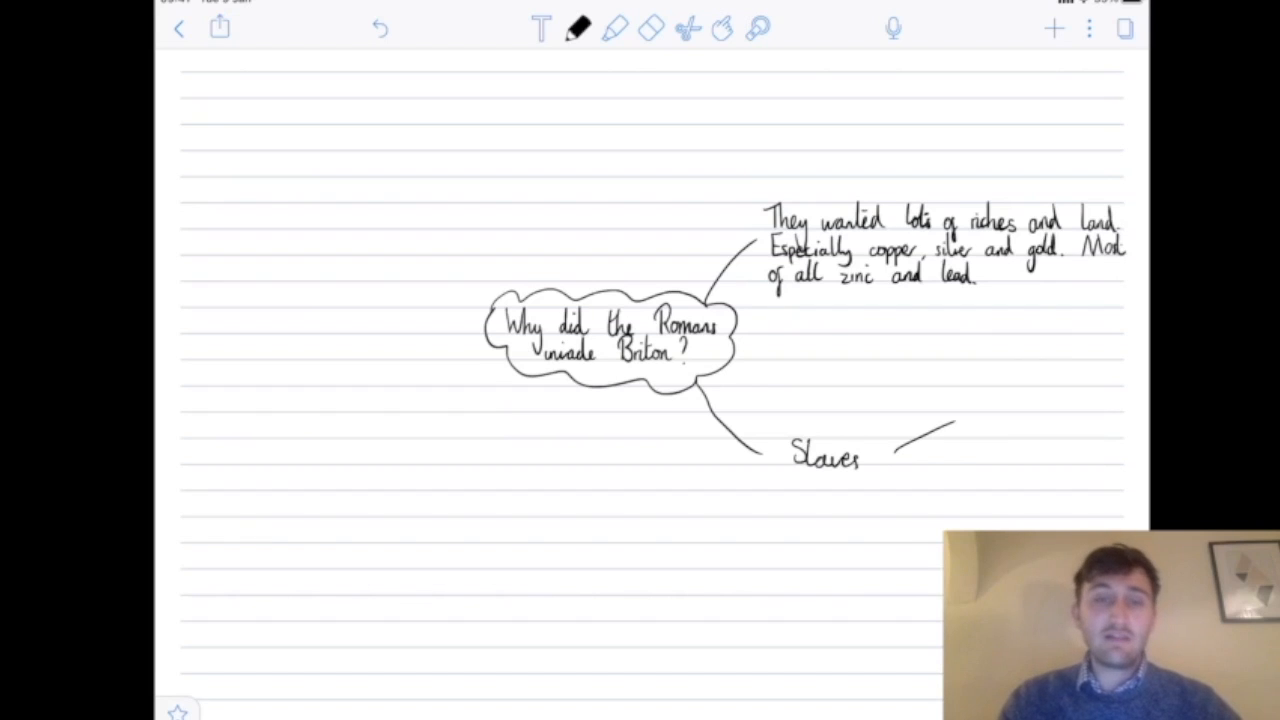